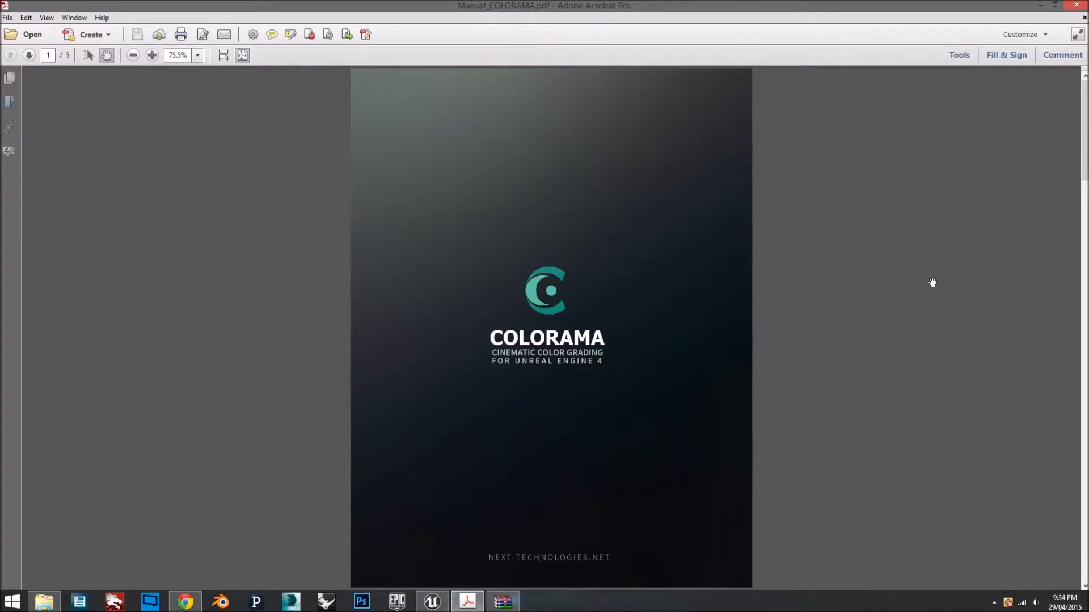
{"action": "mouse_move", "coordinate": [901, 291]}
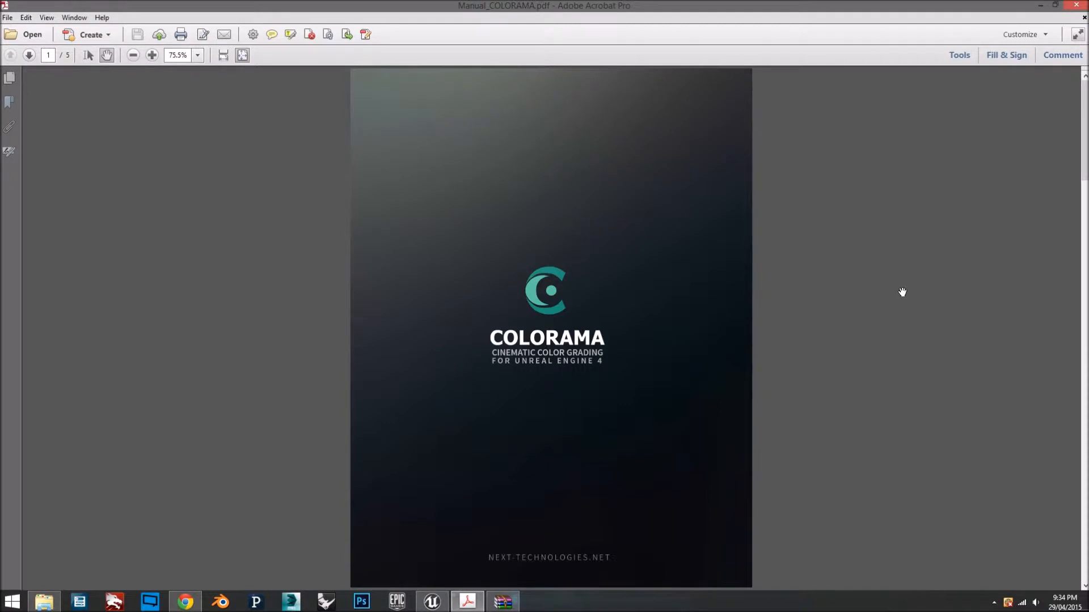
{"action": "mouse_move", "coordinate": [663, 313]}
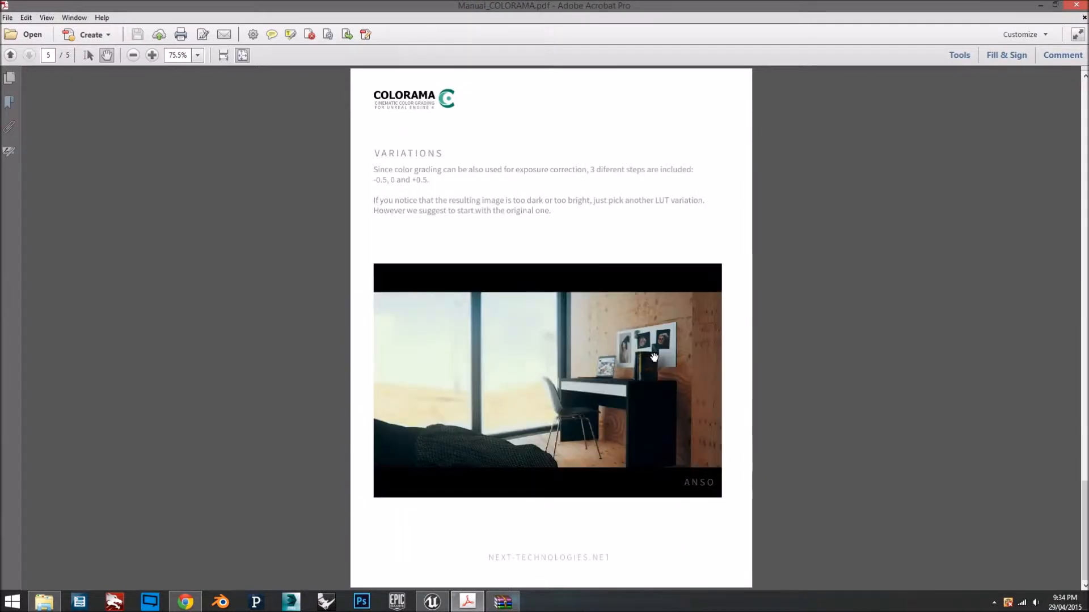
- Advance Manual_COLORAMA.pdf in Acrobat from page 1 to its final page 5
{"action": "left_click", "coordinate": [29, 55]}
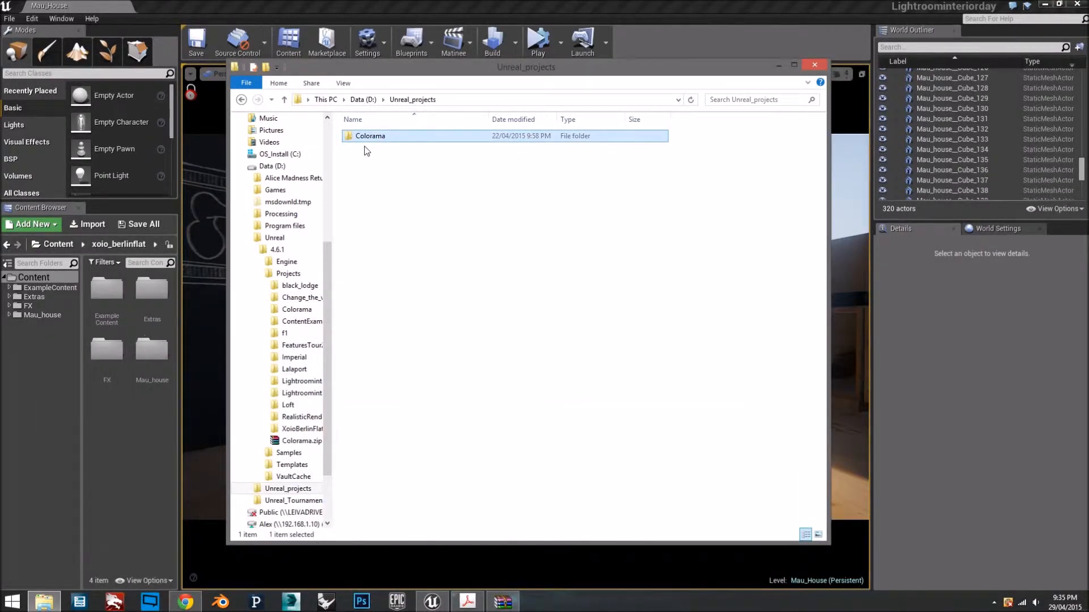
- Open the Colorama folder and launch Colorama.uproject in Unreal Editor
{"action": "double_click", "coordinate": [370, 136]}
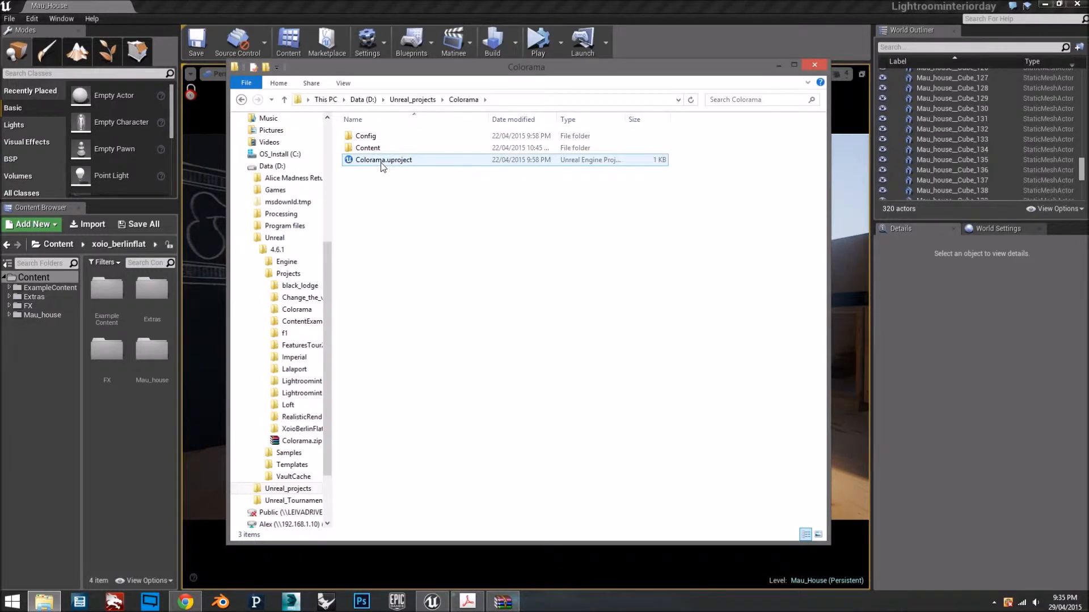
{"action": "left_click", "coordinate": [383, 160]}
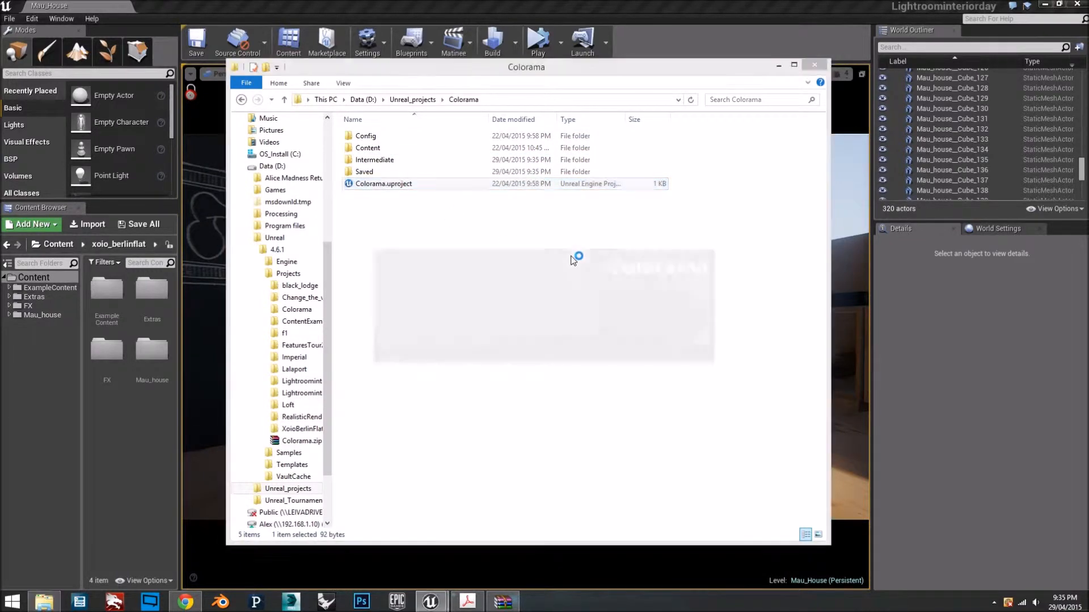
{"action": "double_click", "coordinate": [383, 183]}
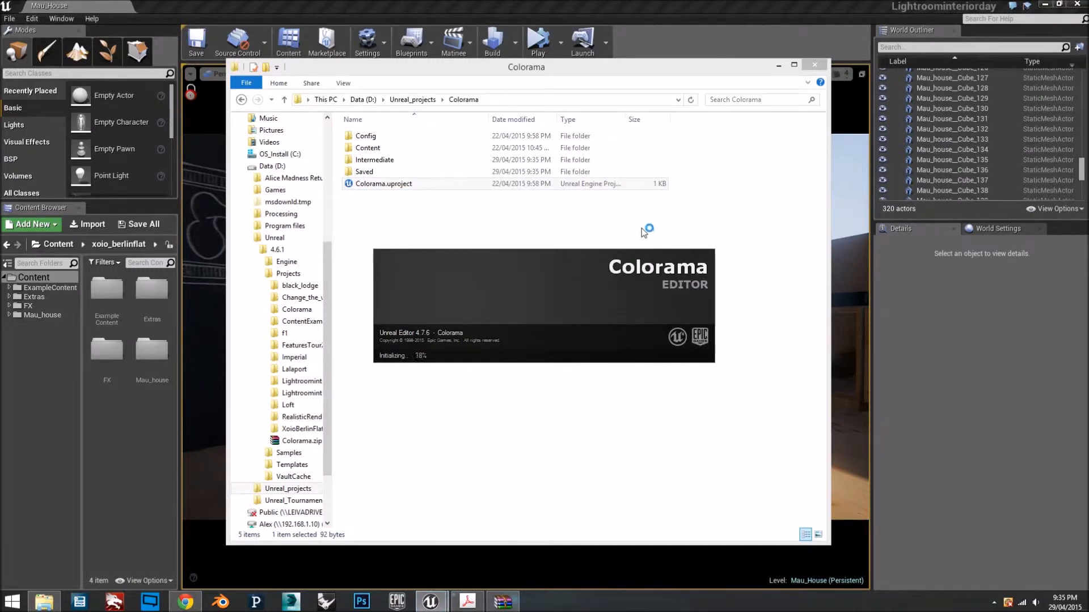
{"action": "mouse_move", "coordinate": [696, 215]}
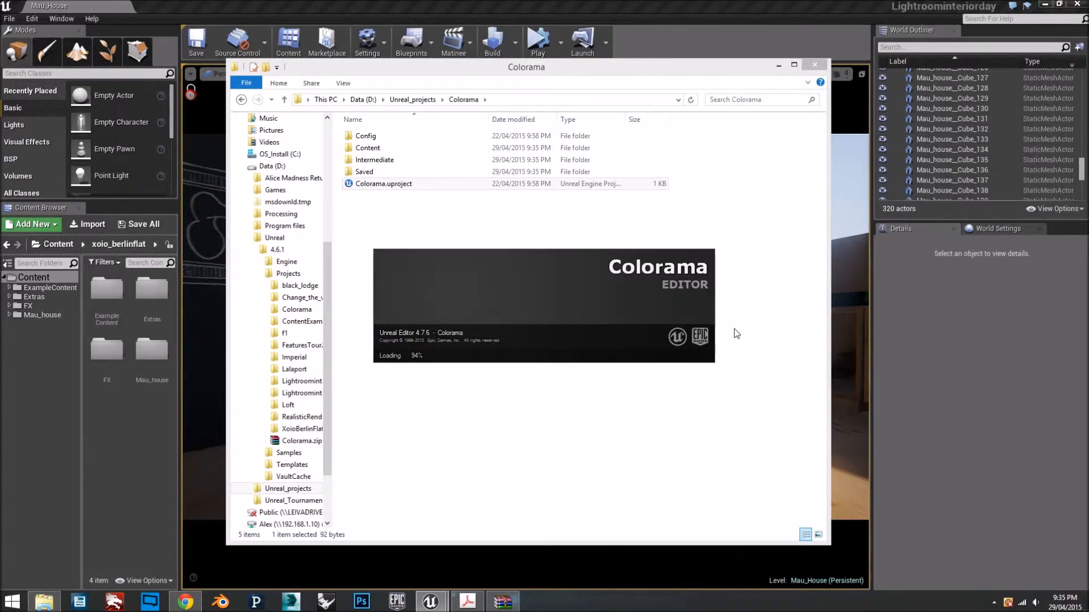
{"action": "double_click", "coordinate": [383, 183]}
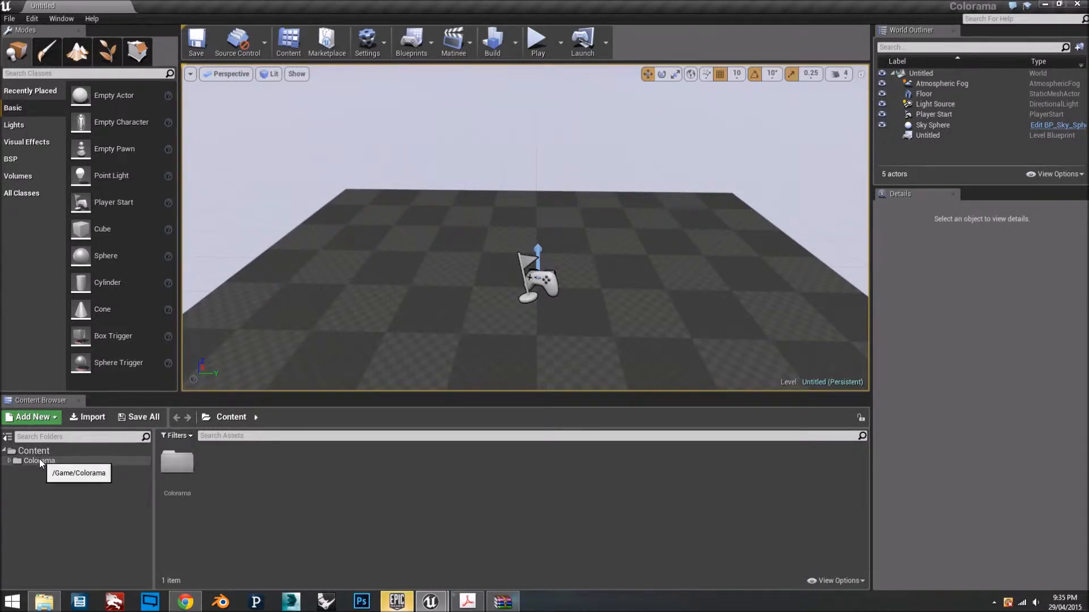
- Start migrating the Colorama folder from the Content Browser's actions menu
{"action": "left_click", "coordinate": [38, 460]}
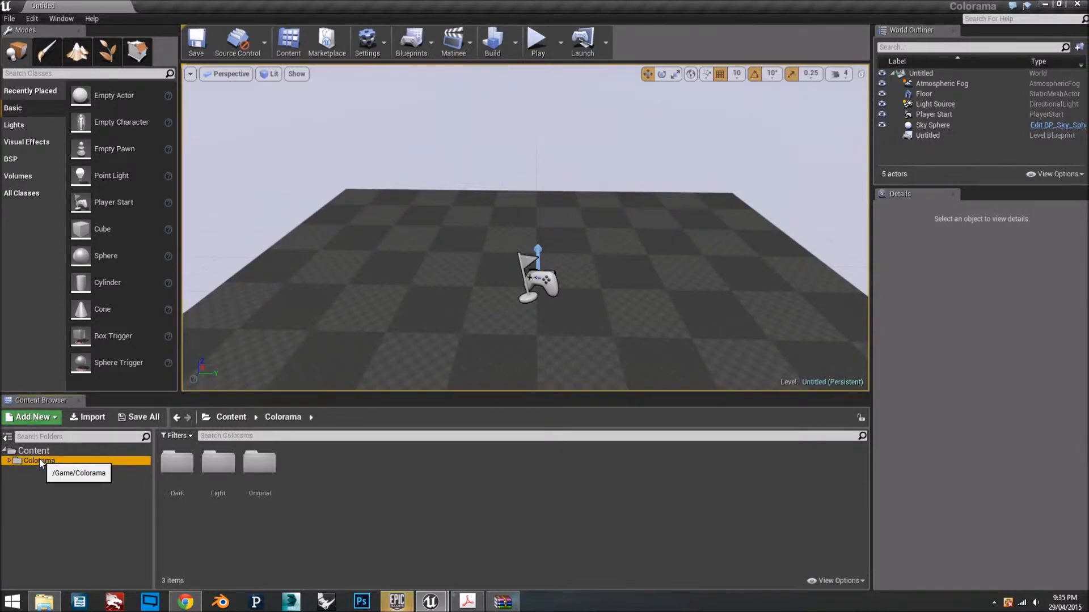
{"action": "right_click", "coordinate": [39, 460]}
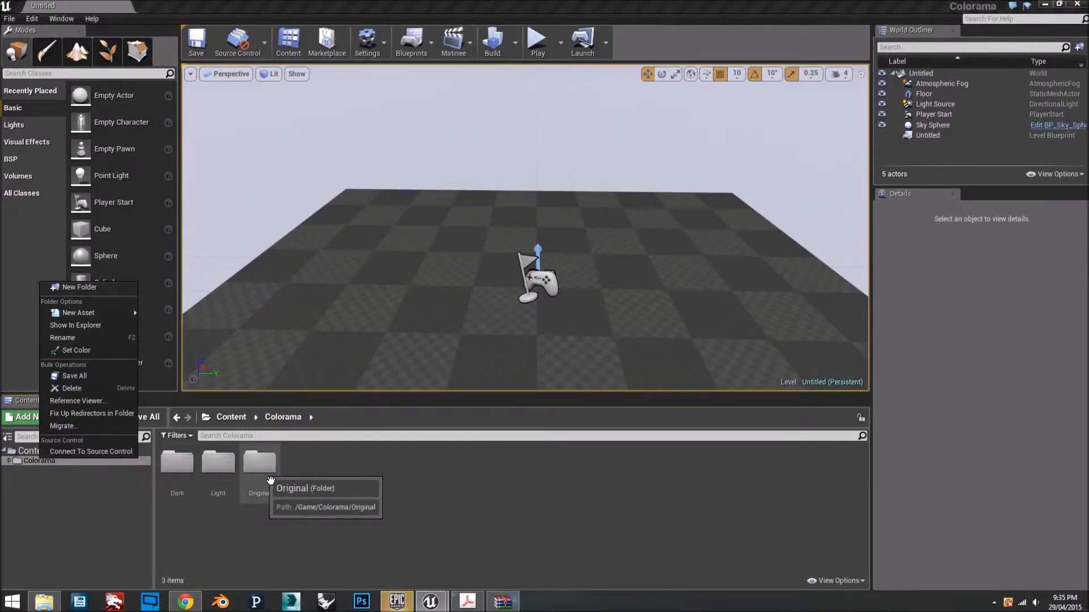
{"action": "double_click", "coordinate": [259, 464]}
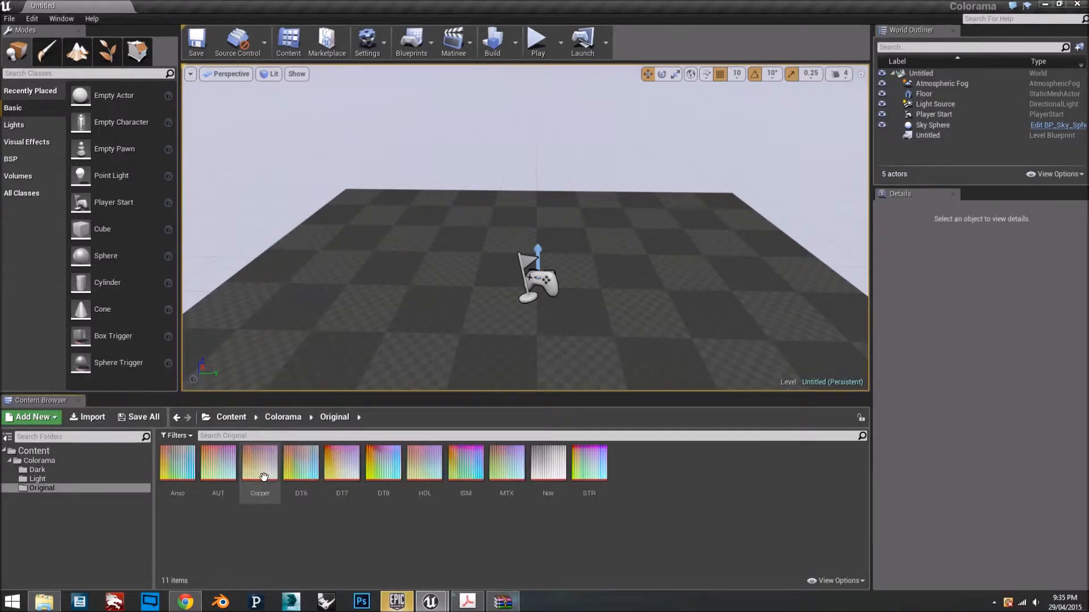
{"action": "right_click", "coordinate": [177, 462]}
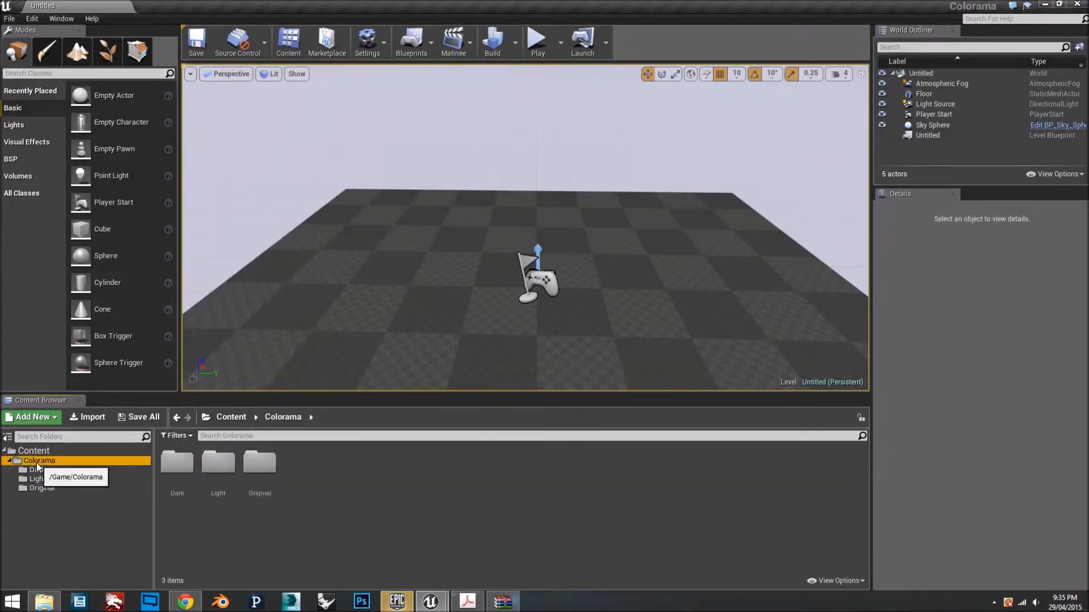
{"action": "mouse_move", "coordinate": [218, 462]}
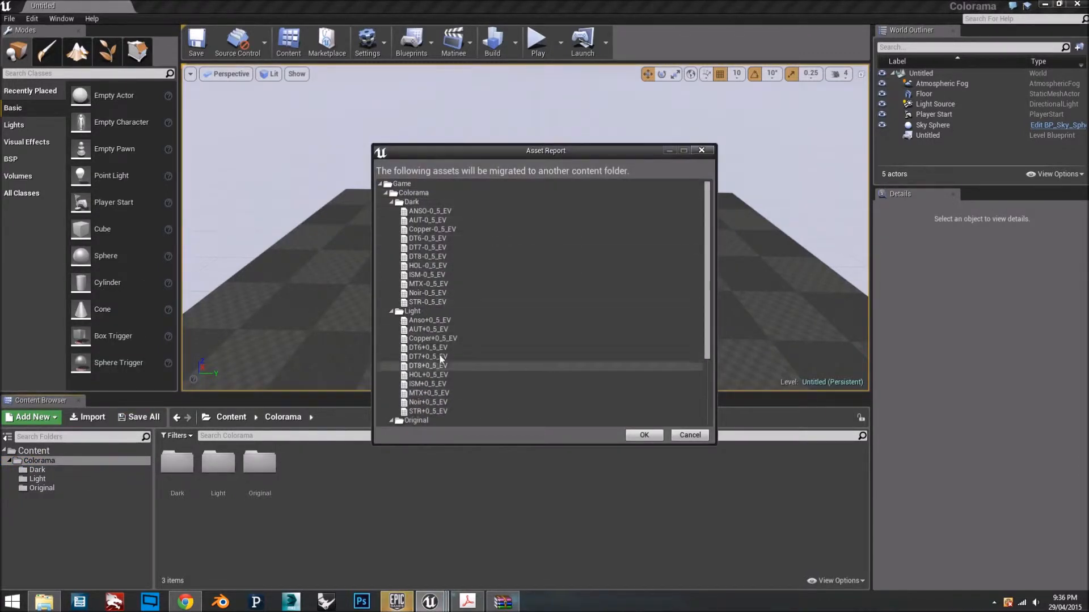
- Collapse the texture groups in the Asset Report and accept the migration list
{"action": "left_click", "coordinate": [391, 202]}
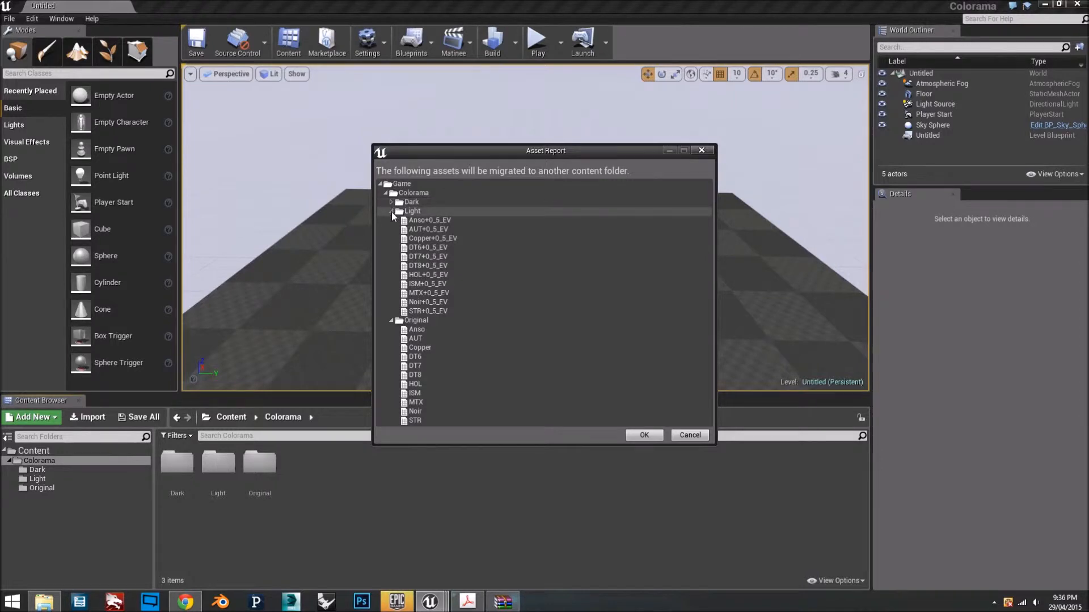
{"action": "left_click", "coordinate": [392, 211]}
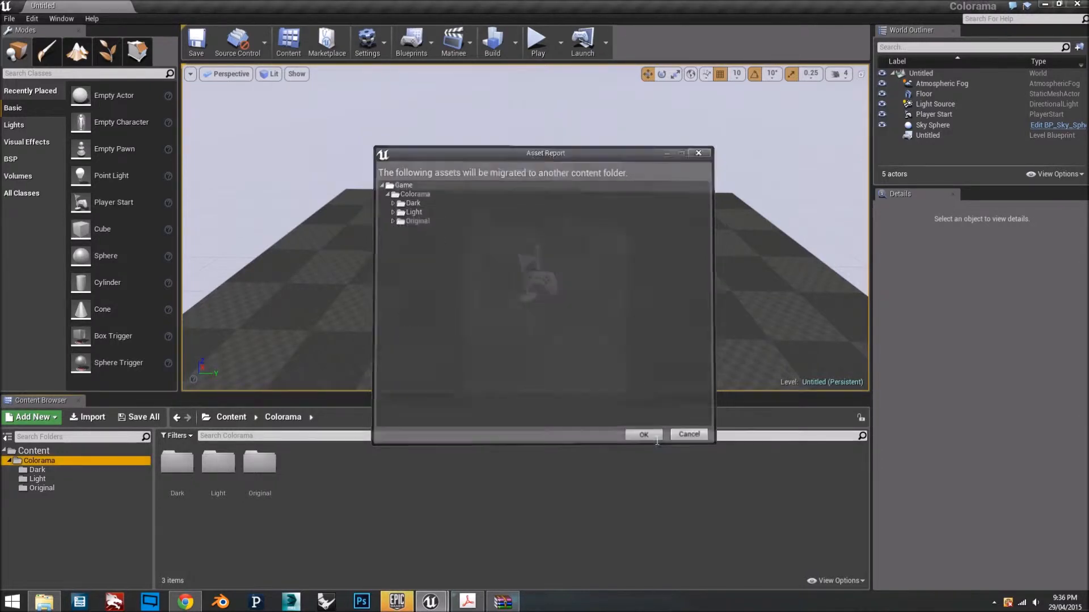
{"action": "left_click", "coordinate": [641, 433]}
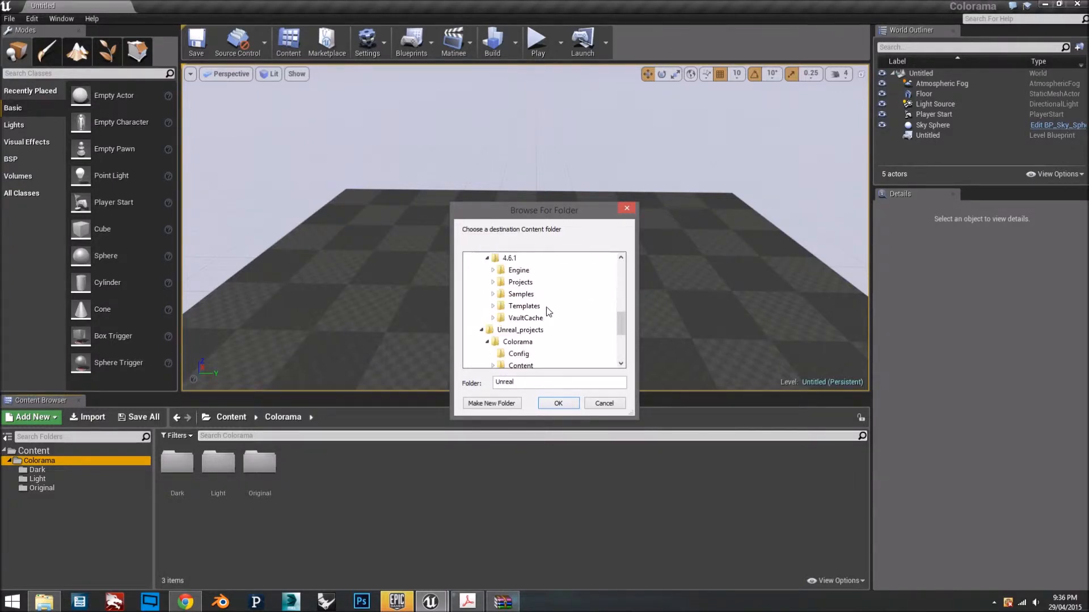
- Choose Lightroominteriorday's Content folder as the migration destination
{"action": "left_click", "coordinate": [520, 282]}
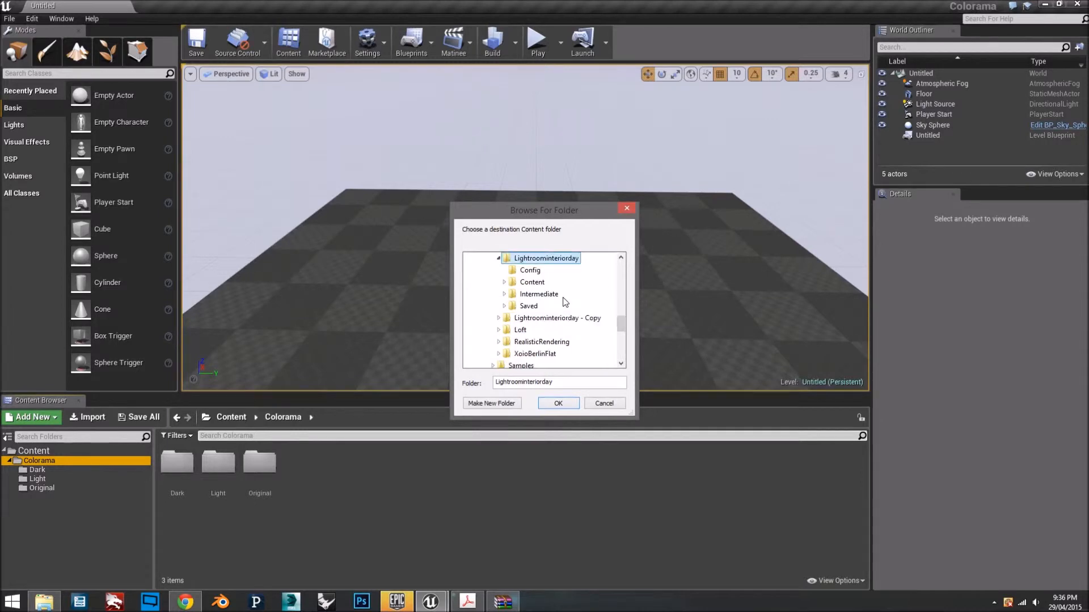
{"action": "left_click", "coordinate": [530, 270]}
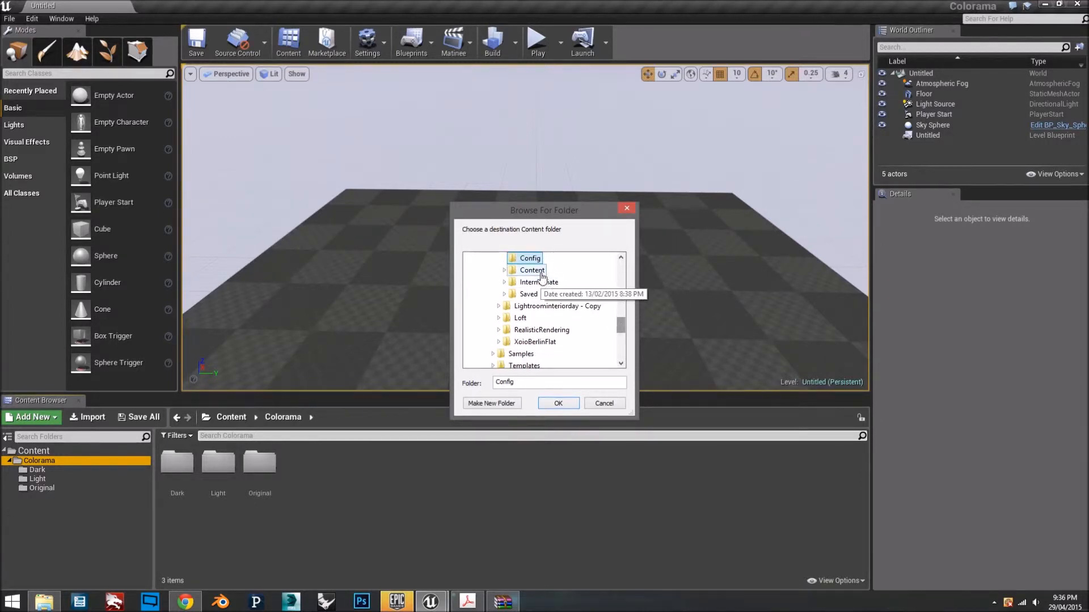
{"action": "left_click", "coordinate": [503, 270]}
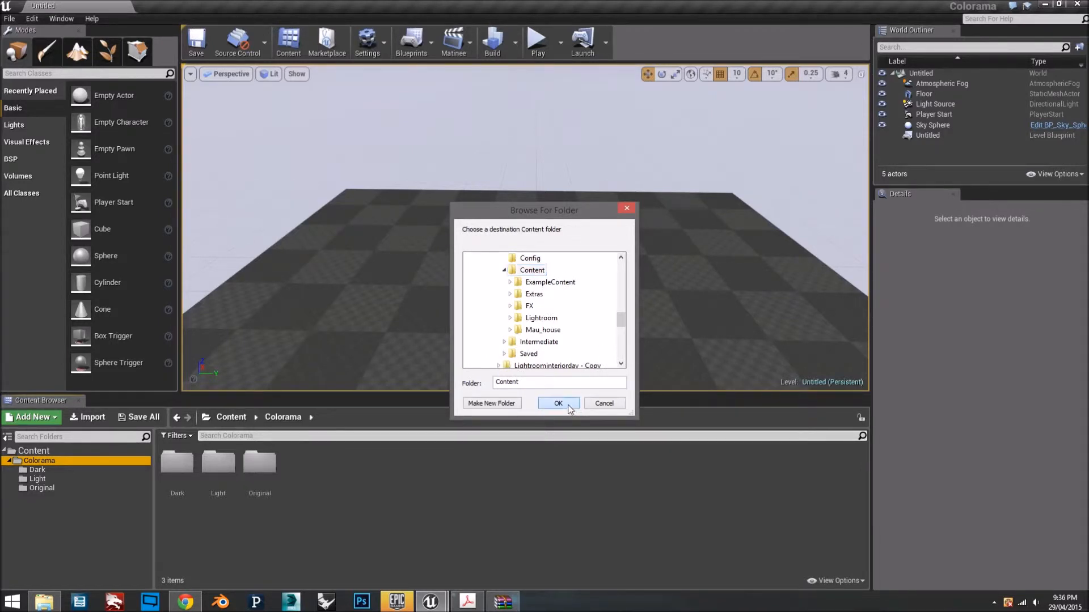
{"action": "left_click", "coordinate": [558, 403]}
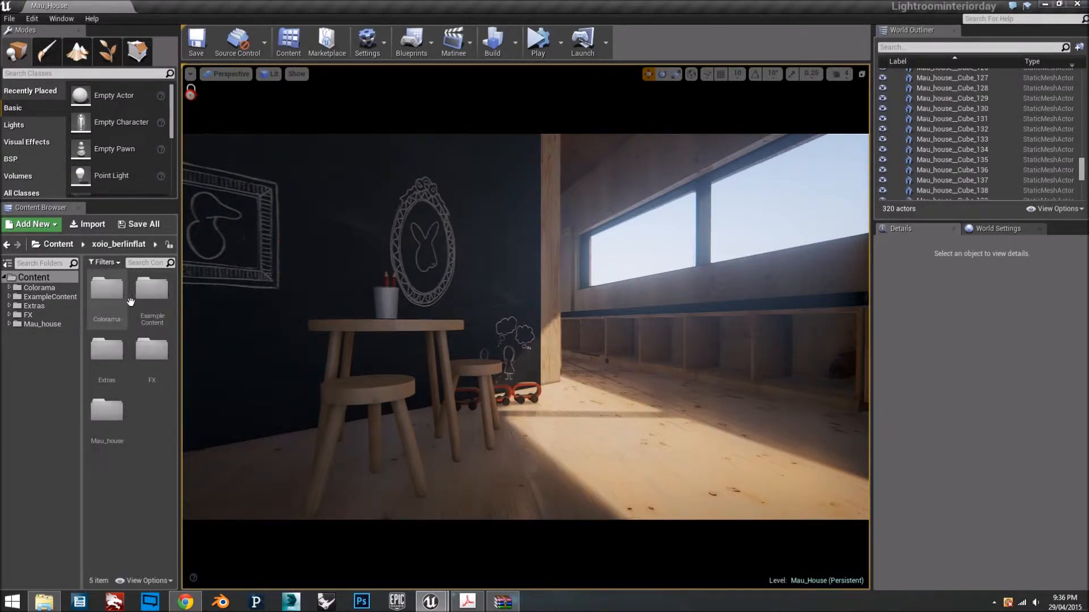
{"action": "mouse_move", "coordinate": [106, 291]}
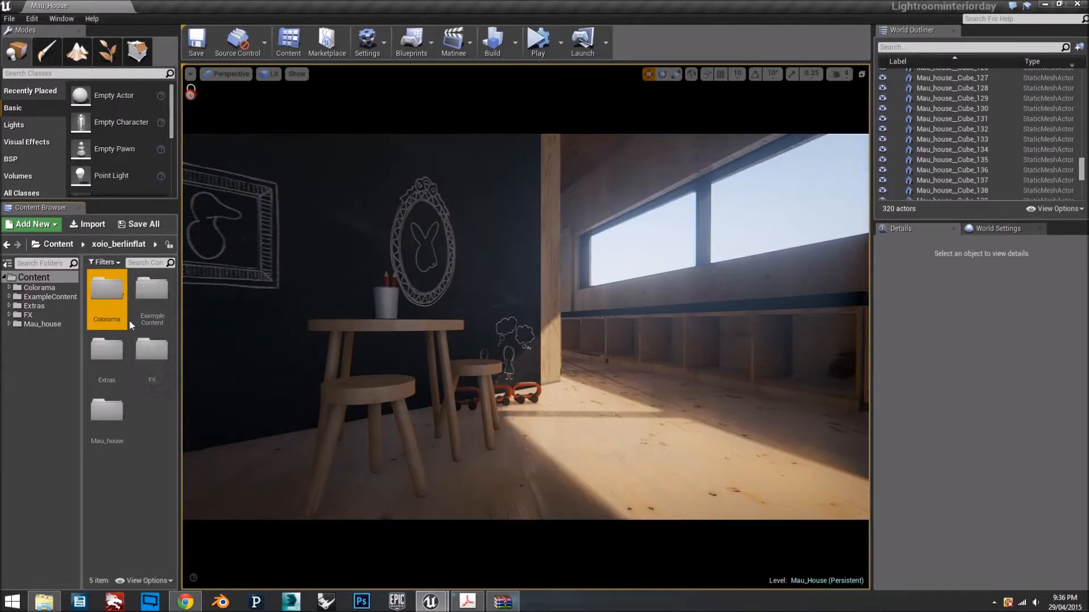
{"action": "mouse_move", "coordinate": [151, 307]}
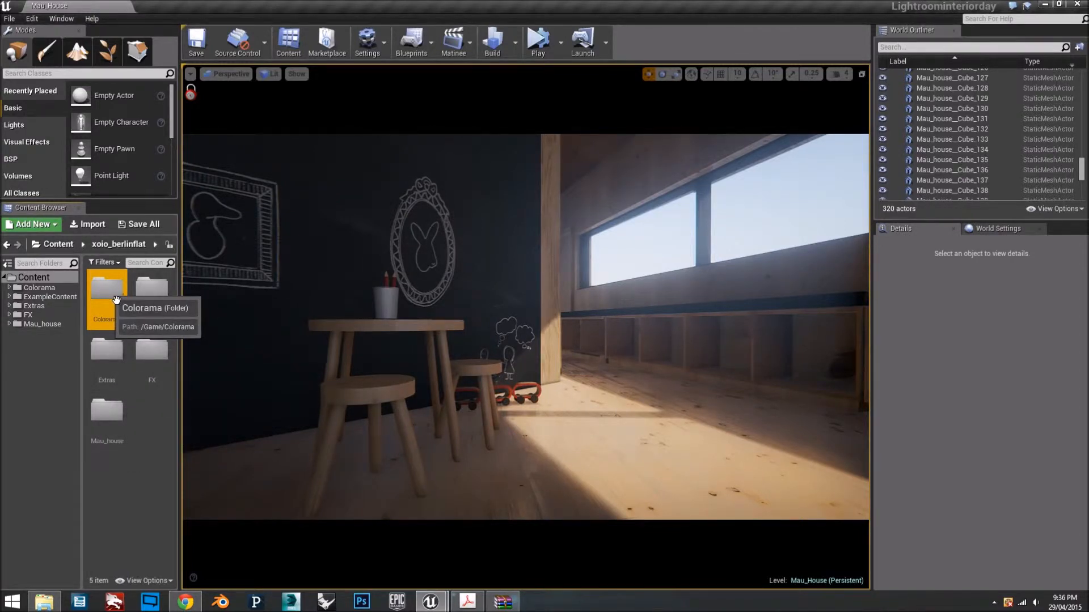
- Open the migrated Colorama folder to show its Dark, Light and Original subfolders
{"action": "double_click", "coordinate": [106, 288]}
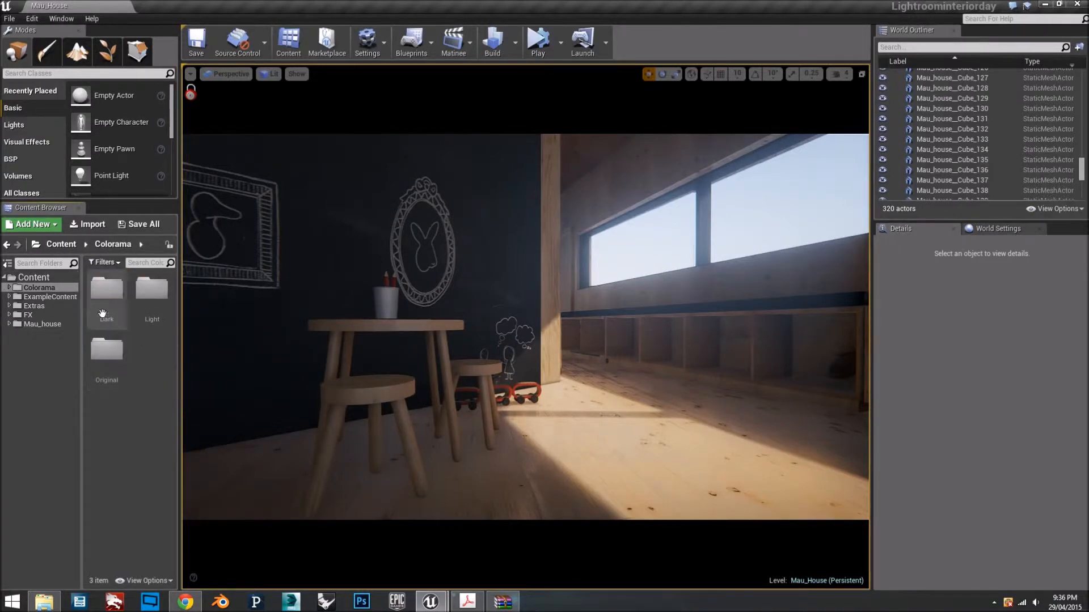
{"action": "mouse_move", "coordinate": [152, 292]}
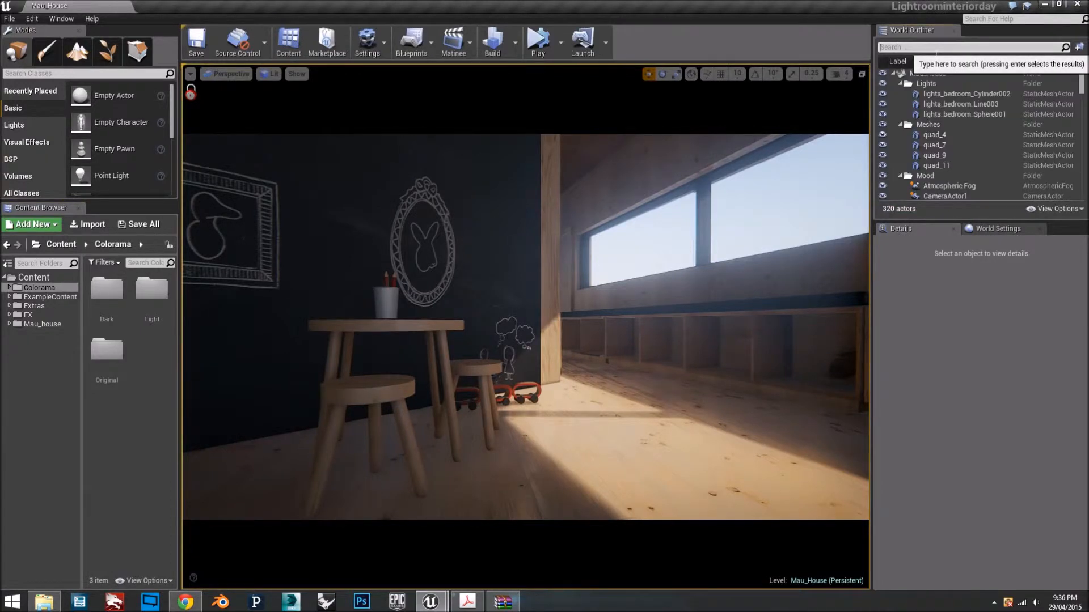
- Search 'post' in the World Outliner and enable Color Grading on PostProcessVolume1
{"action": "type", "text": "post"}
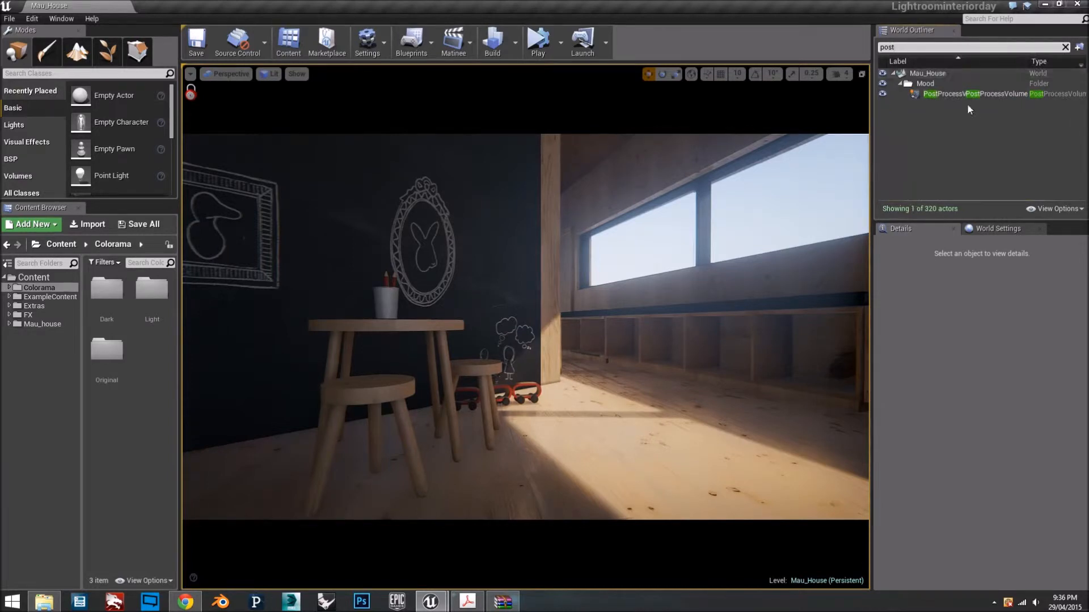
{"action": "left_click", "coordinate": [986, 93]}
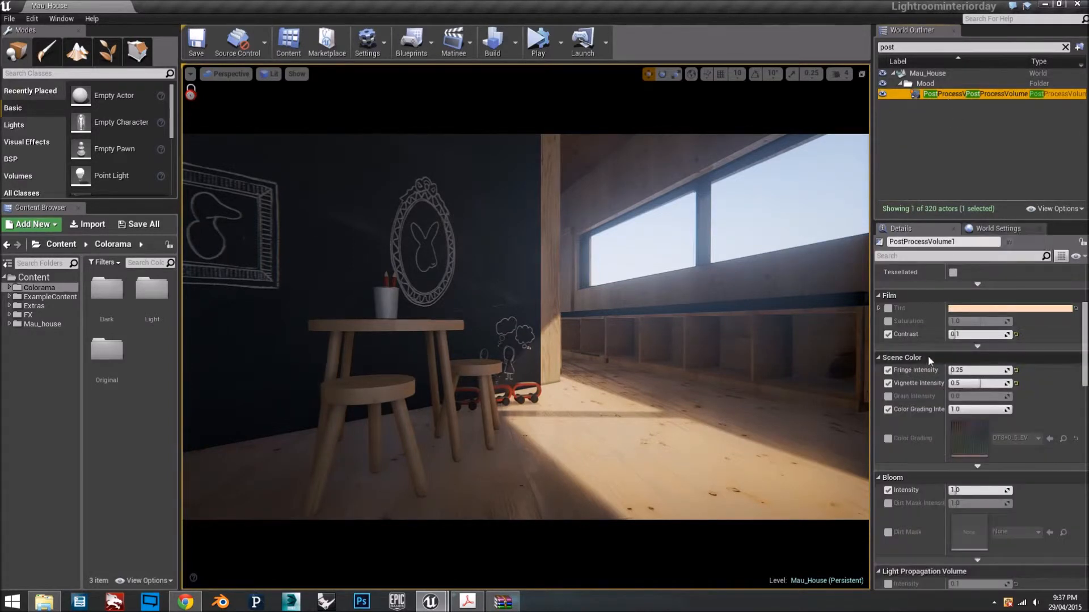
{"action": "scroll", "scroll_direction": "down", "scroll_amount": 3}
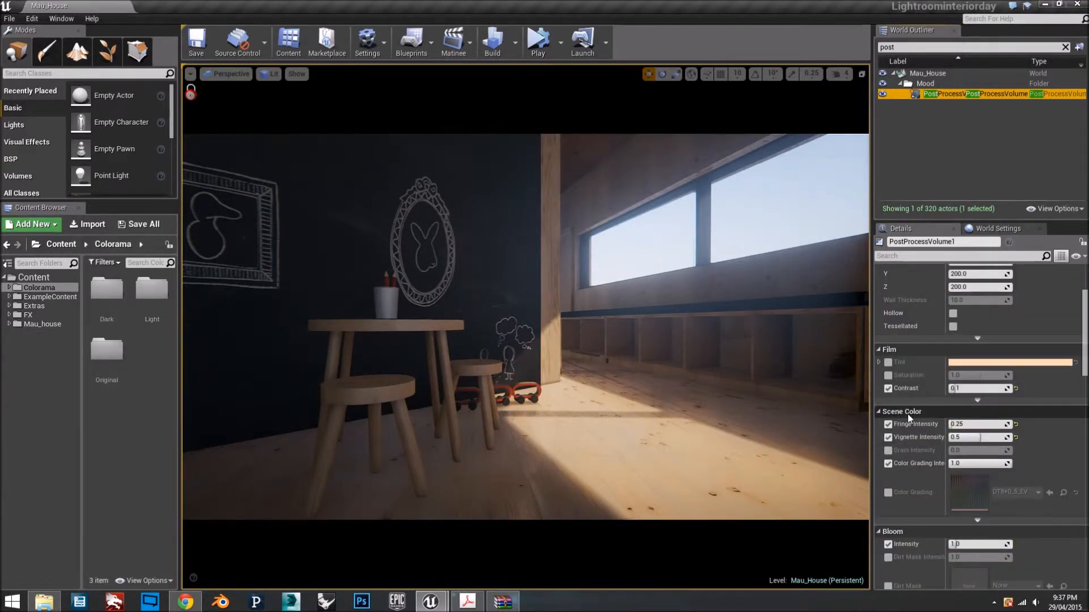
{"action": "scroll", "scroll_direction": "down", "scroll_amount": 3}
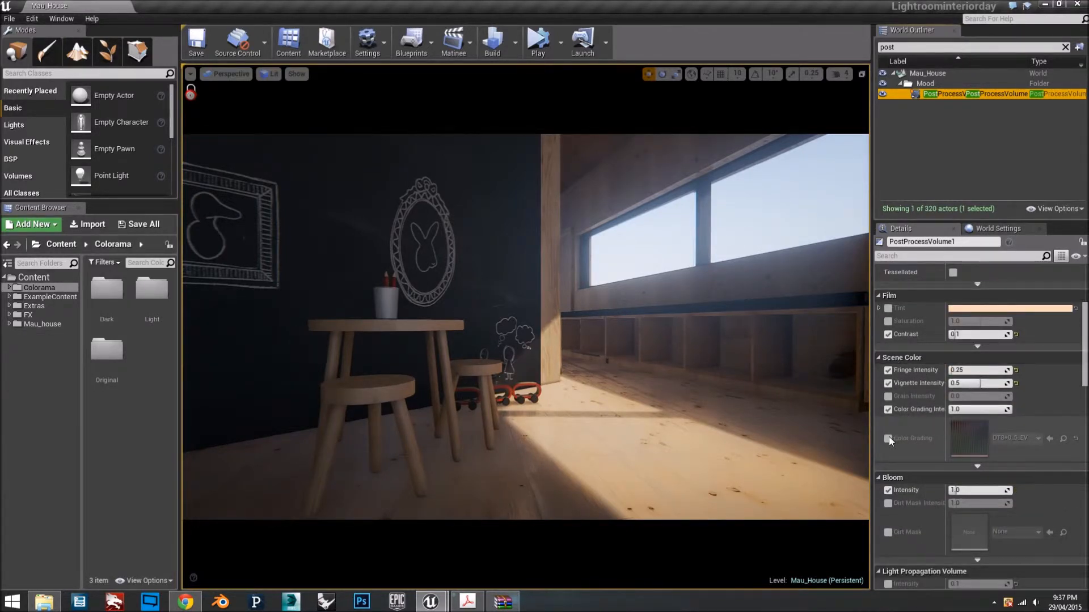
{"action": "left_click", "coordinate": [888, 439]}
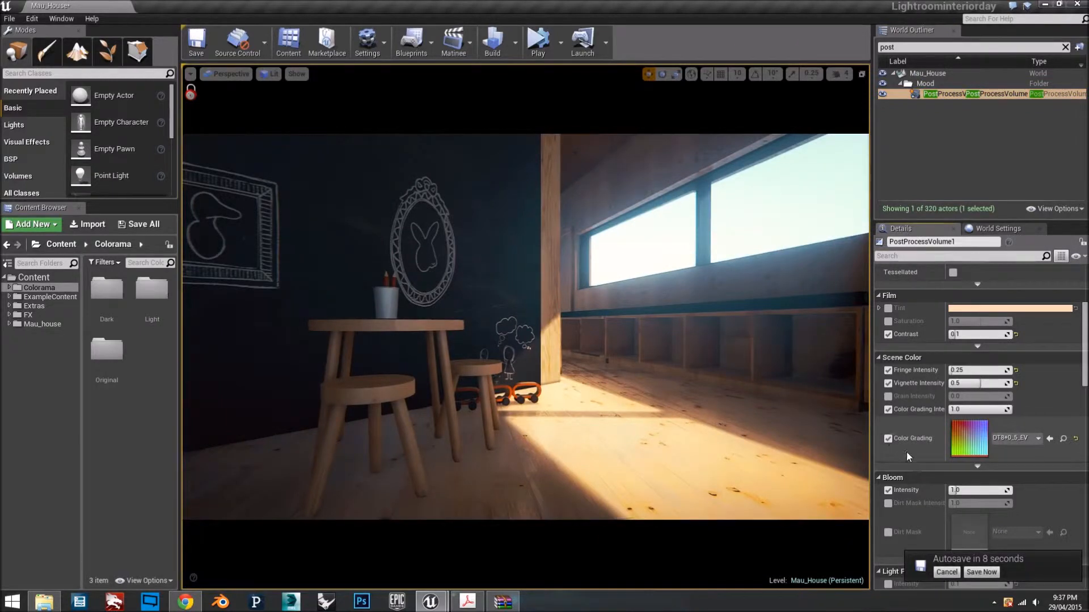
{"action": "mouse_move", "coordinate": [106, 351]}
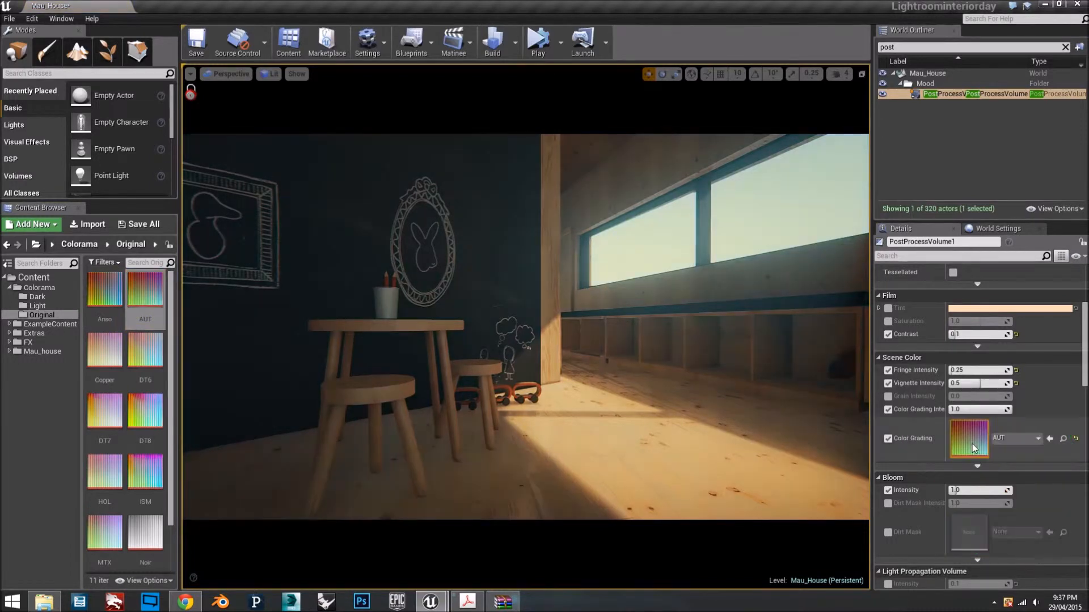
- Try Original and Dark Colorama LUTs, including DT8 and DT7, as the color grading
{"action": "left_click", "coordinate": [105, 350]}
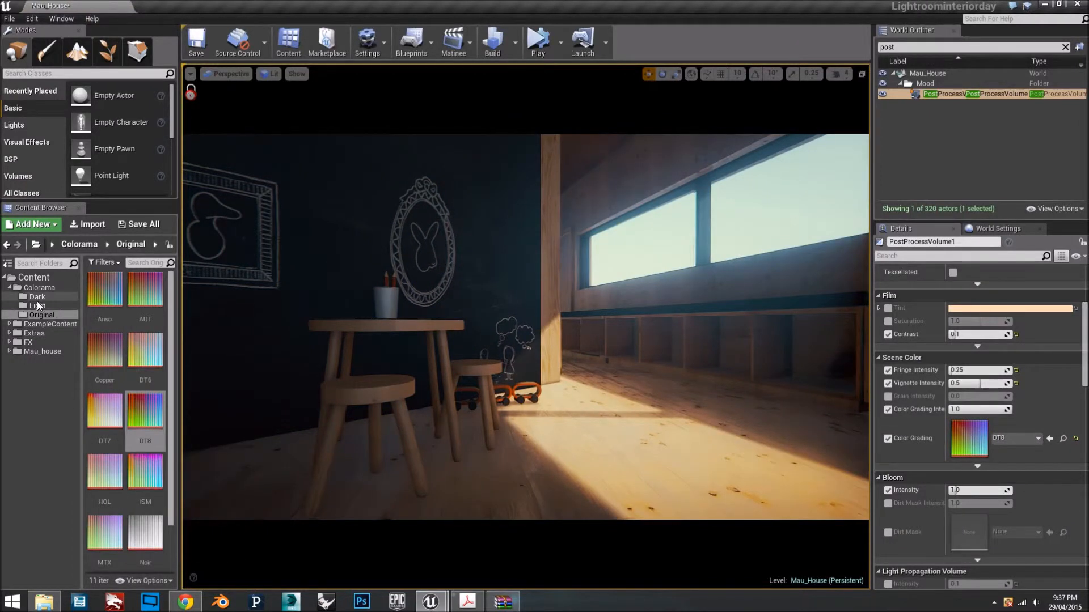
{"action": "left_click", "coordinate": [38, 306]}
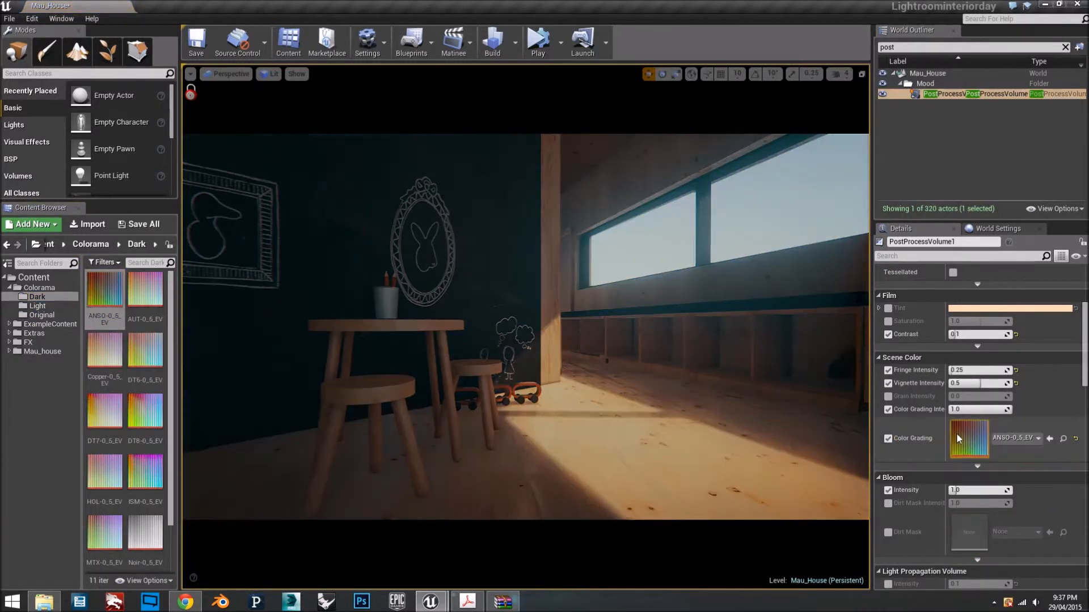
{"action": "left_click", "coordinate": [40, 314]}
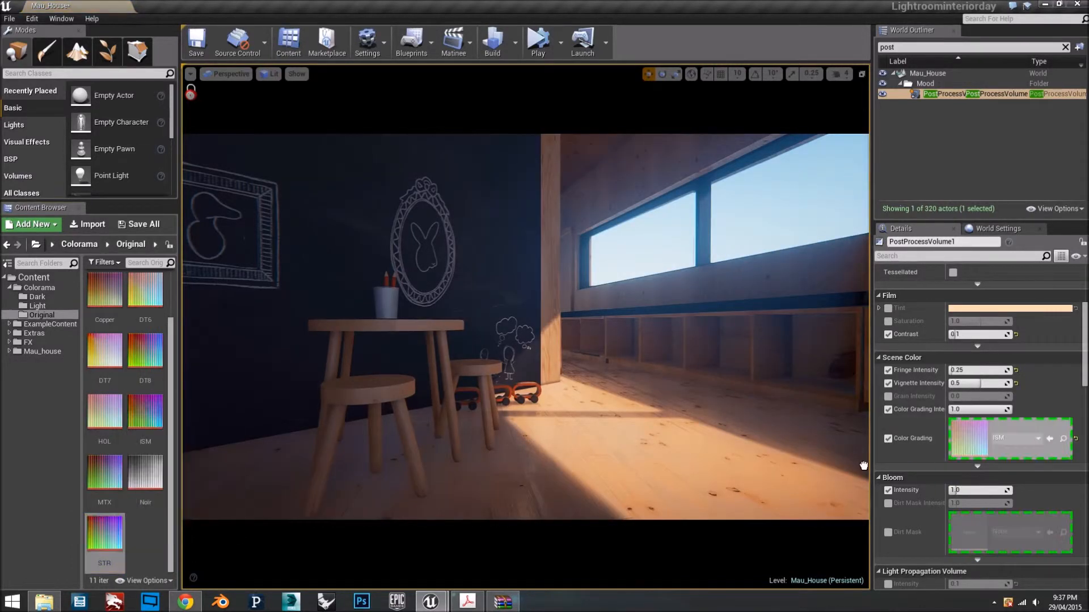
{"action": "left_click", "coordinate": [145, 350]}
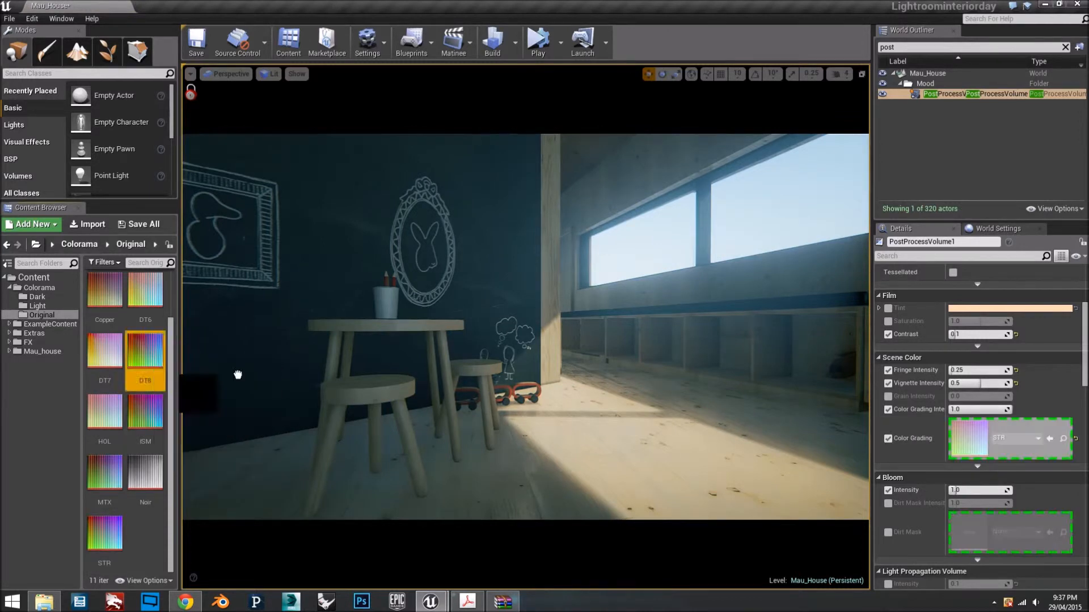
{"action": "left_click", "coordinate": [144, 351]}
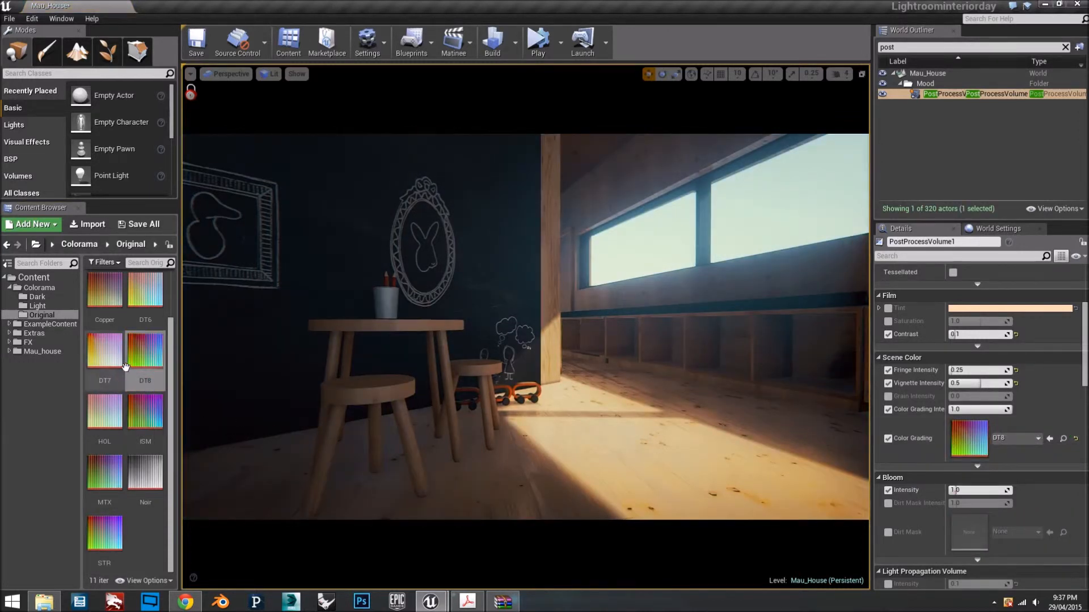
{"action": "left_click", "coordinate": [104, 349]}
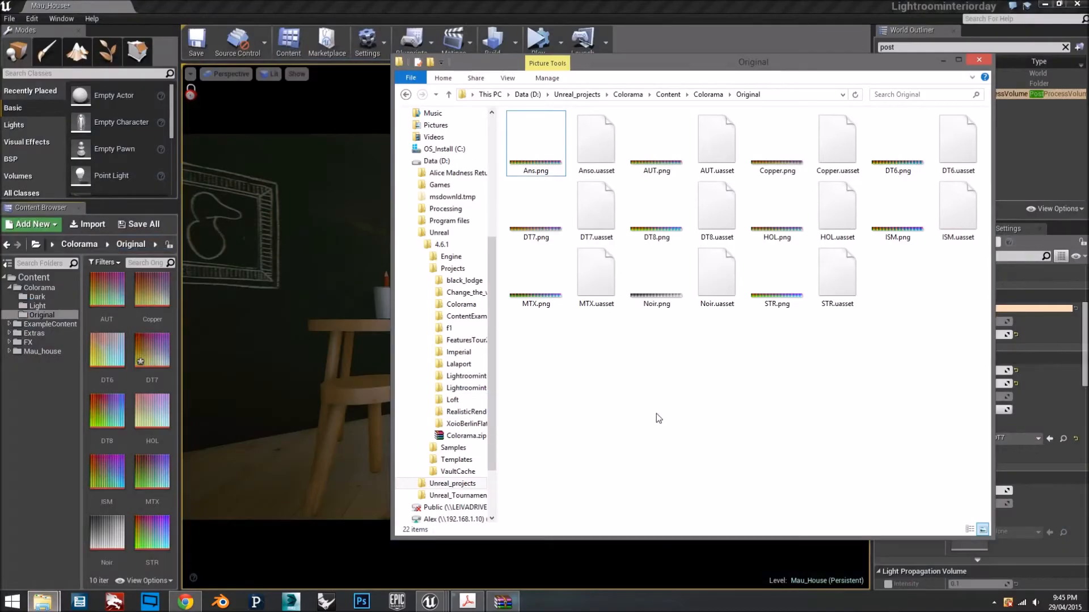
- Browse to Colorama's Content > Colorama > Original folder in Explorer and select DT7
{"action": "left_click", "coordinate": [627, 95]}
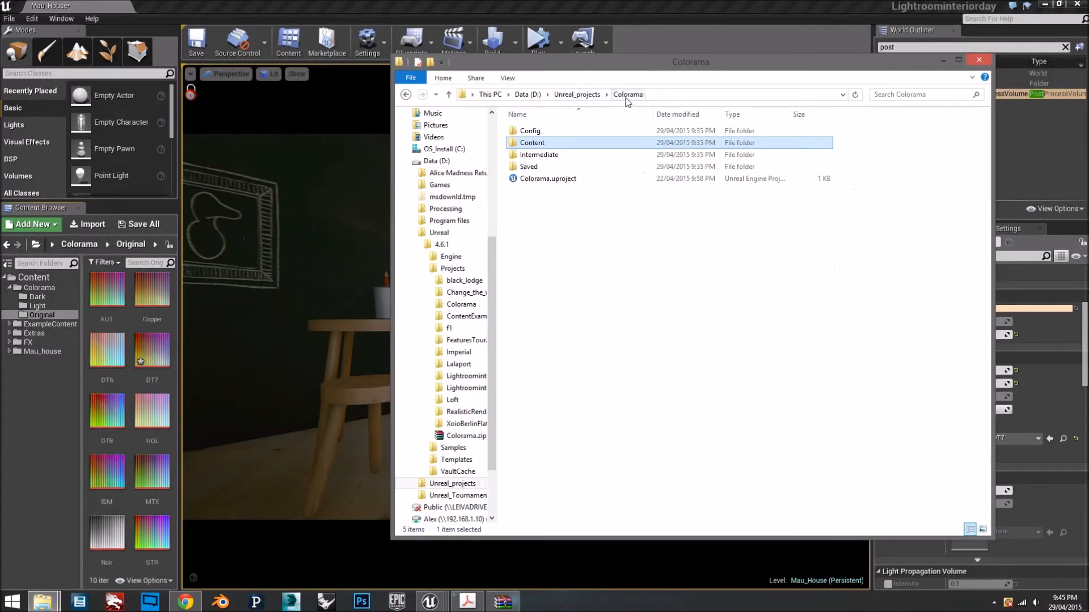
{"action": "double_click", "coordinate": [532, 142]}
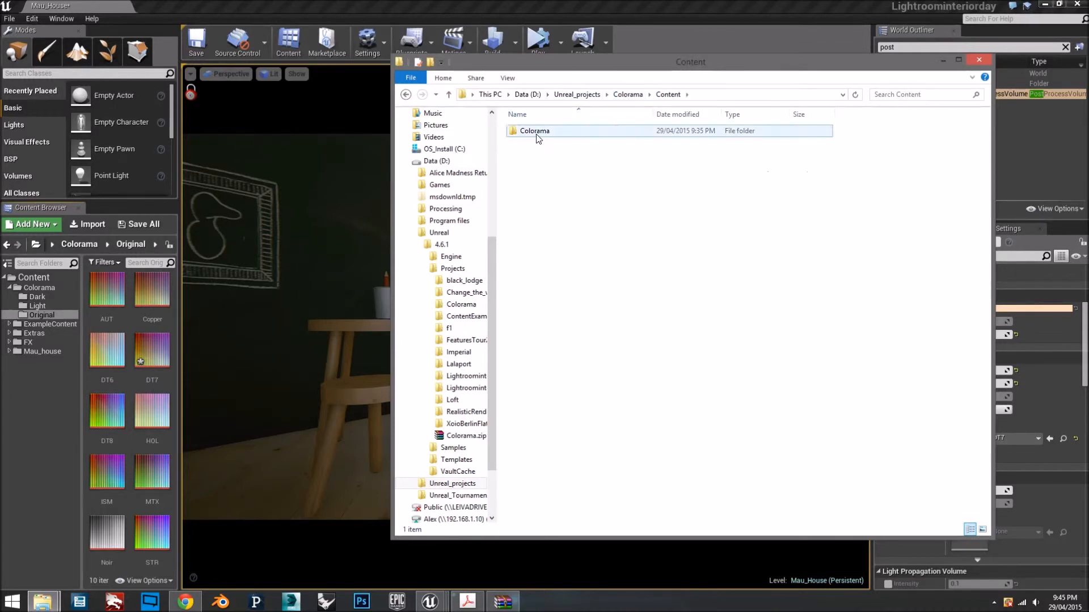
{"action": "double_click", "coordinate": [534, 130]}
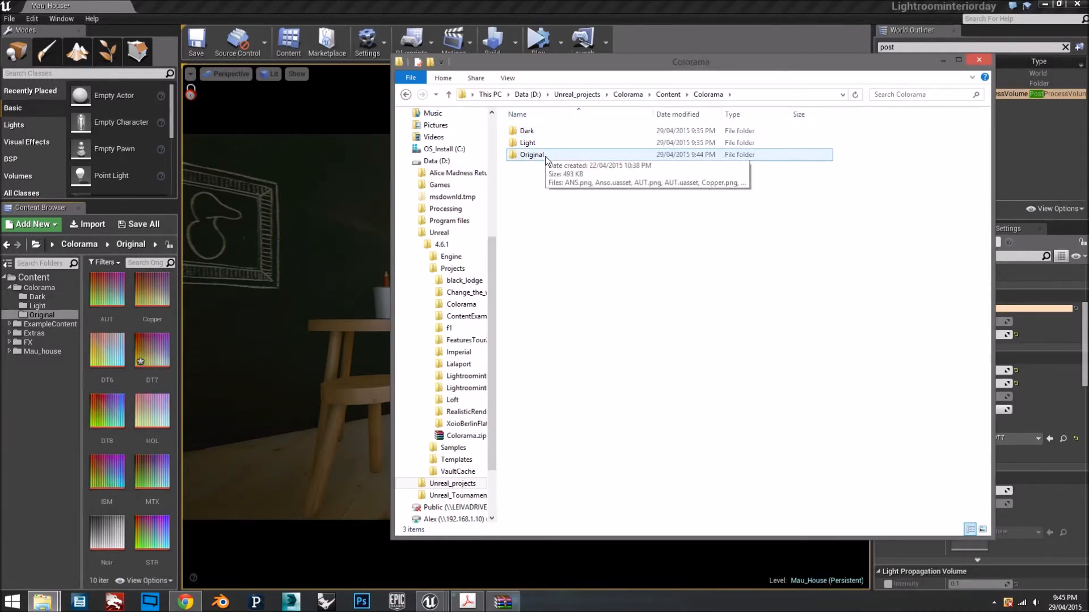
{"action": "double_click", "coordinate": [531, 155]}
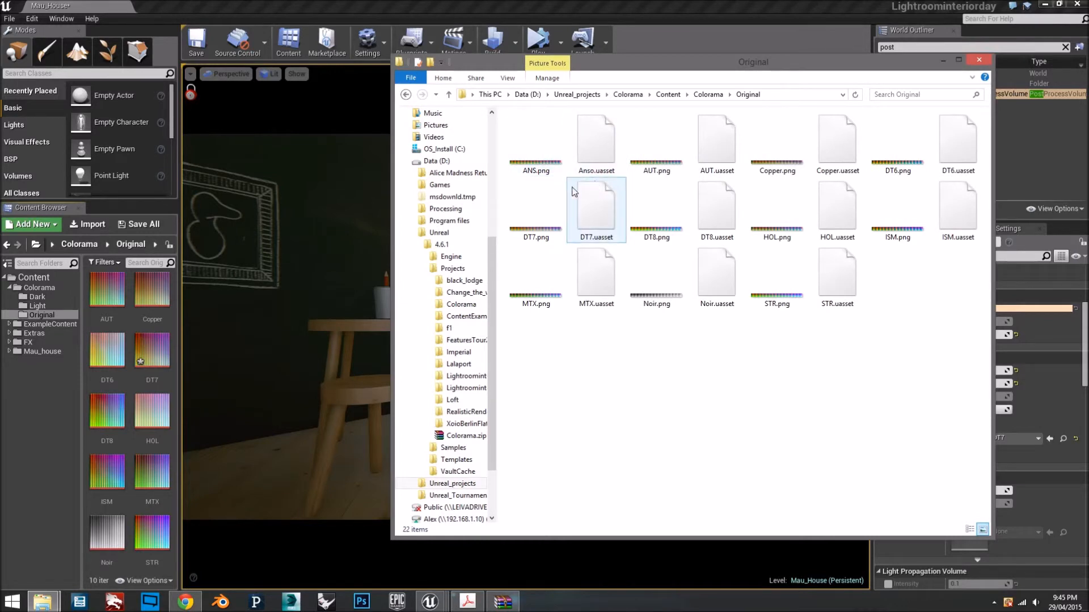
{"action": "left_click", "coordinate": [535, 142]}
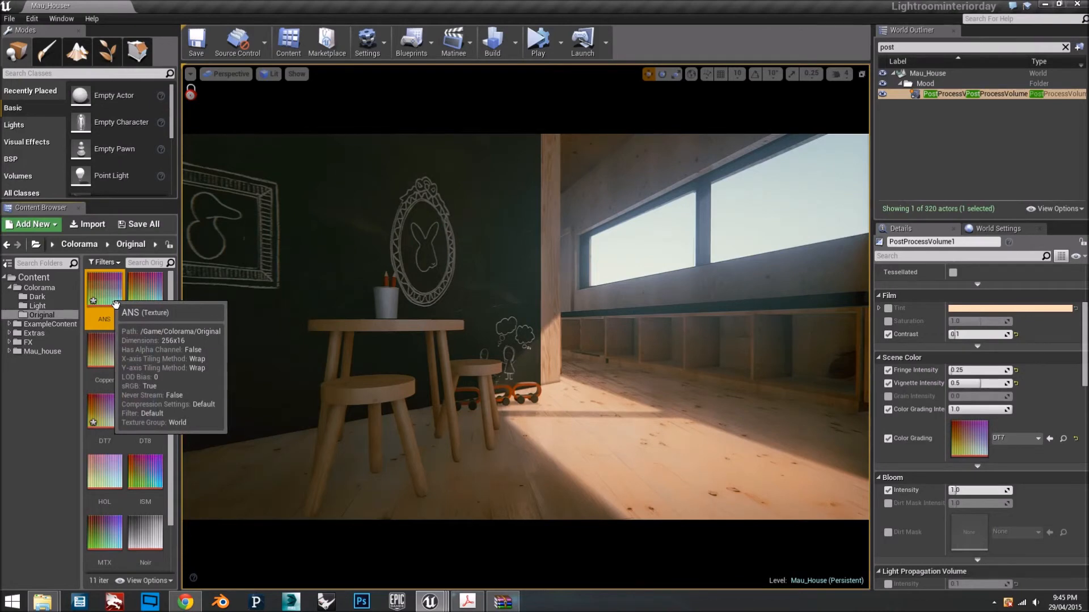
- Set the ANS texture's Texture Group to ColorLookupTable and go back to Mau_House
{"action": "double_click", "coordinate": [102, 288]}
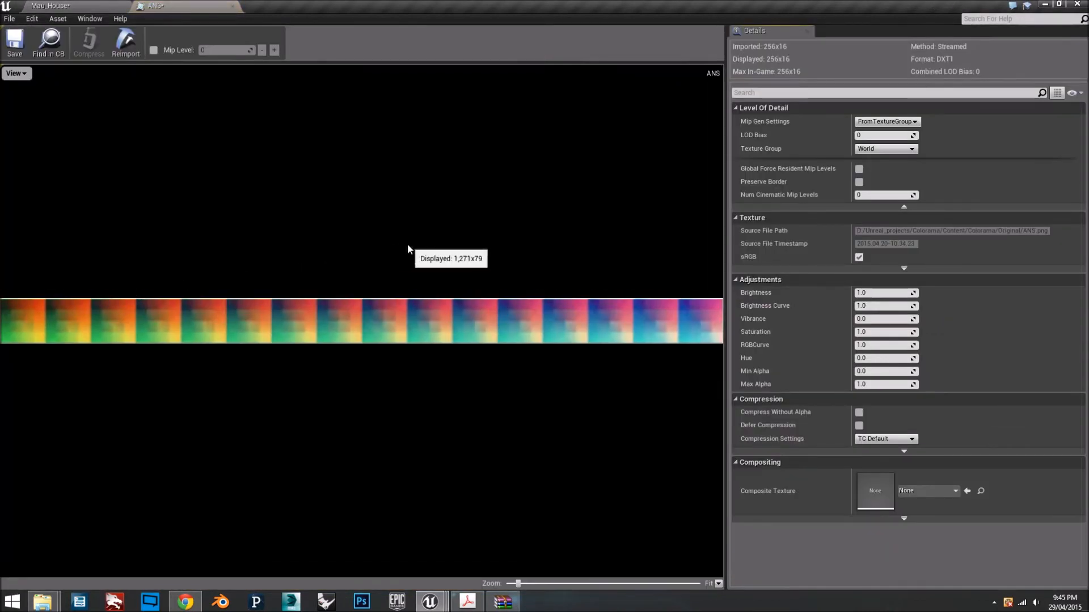
{"action": "left_click", "coordinate": [913, 149]}
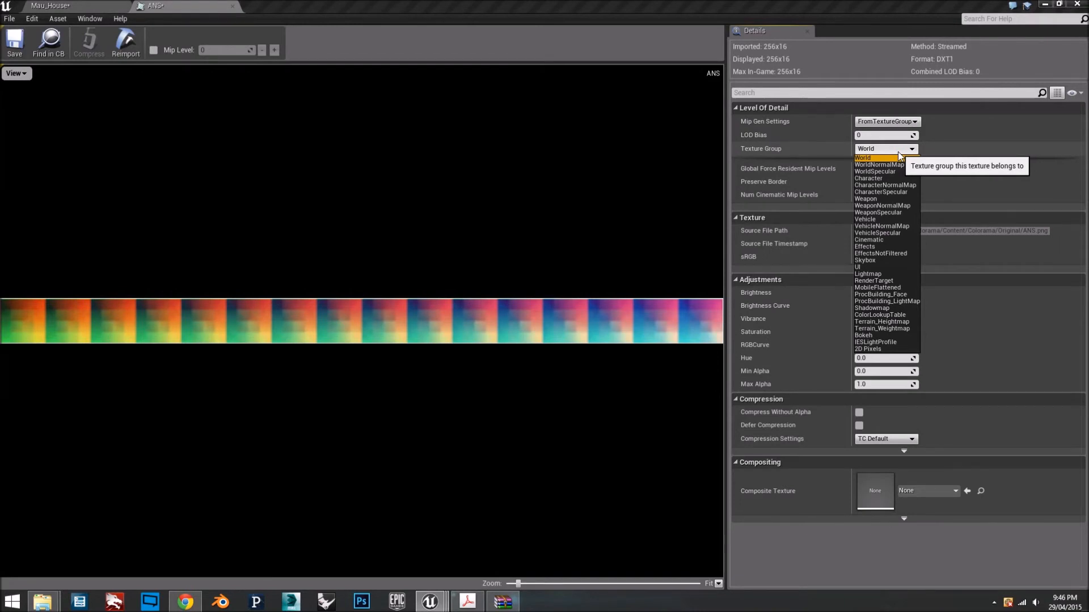
{"action": "mouse_move", "coordinate": [901, 319]}
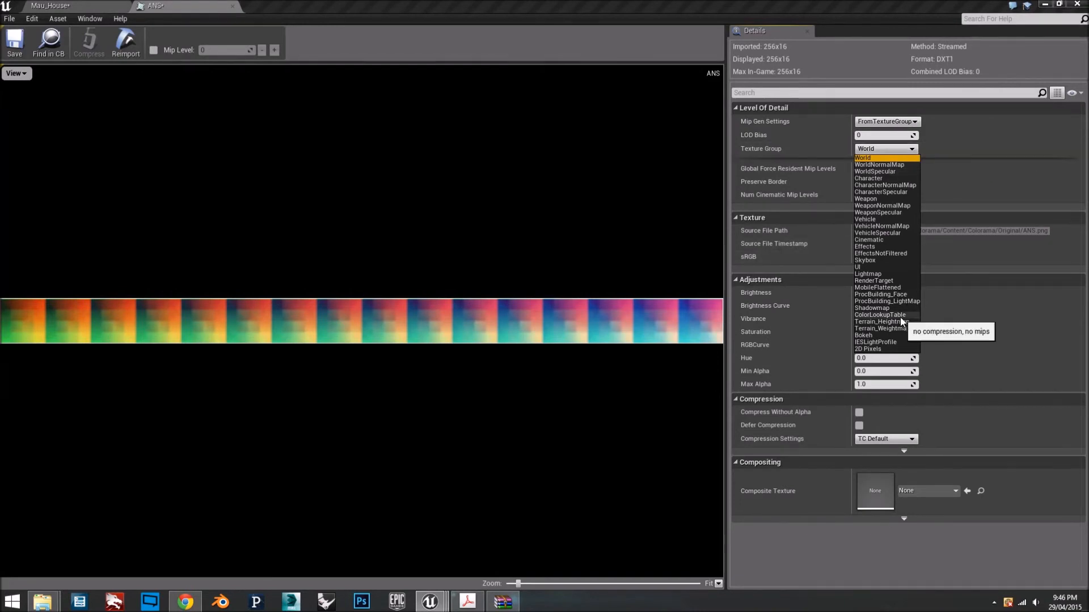
{"action": "left_click", "coordinate": [880, 314]}
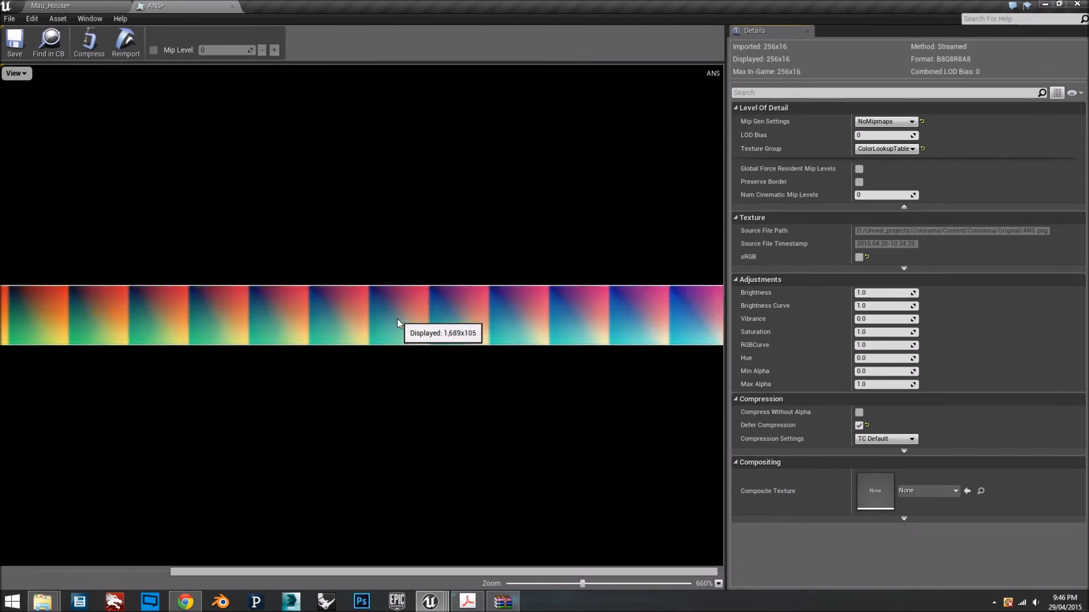
{"action": "mouse_move", "coordinate": [411, 316]}
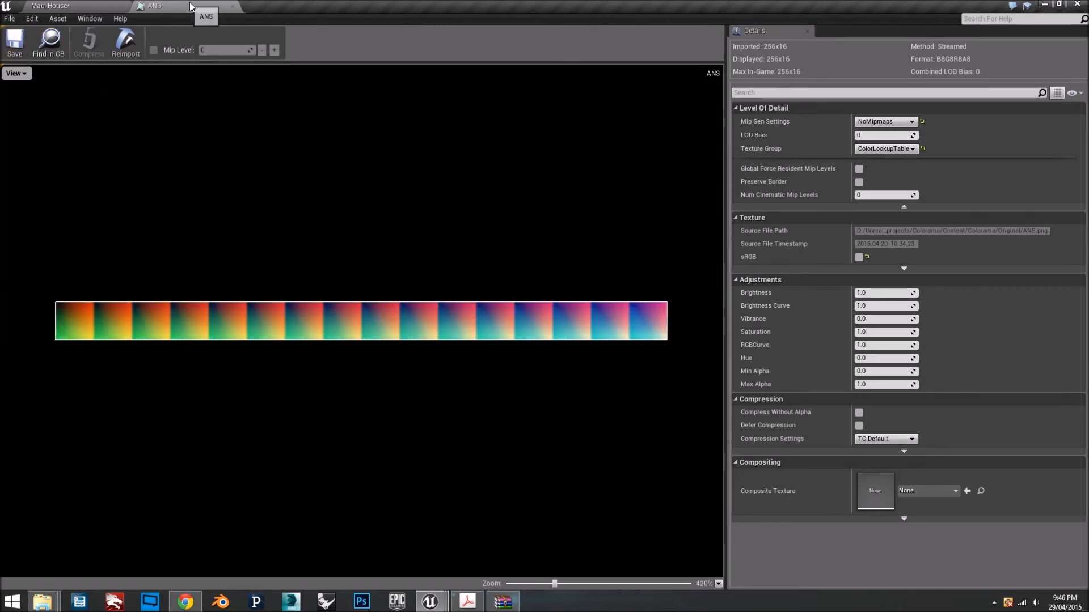
{"action": "left_click", "coordinate": [49, 5]}
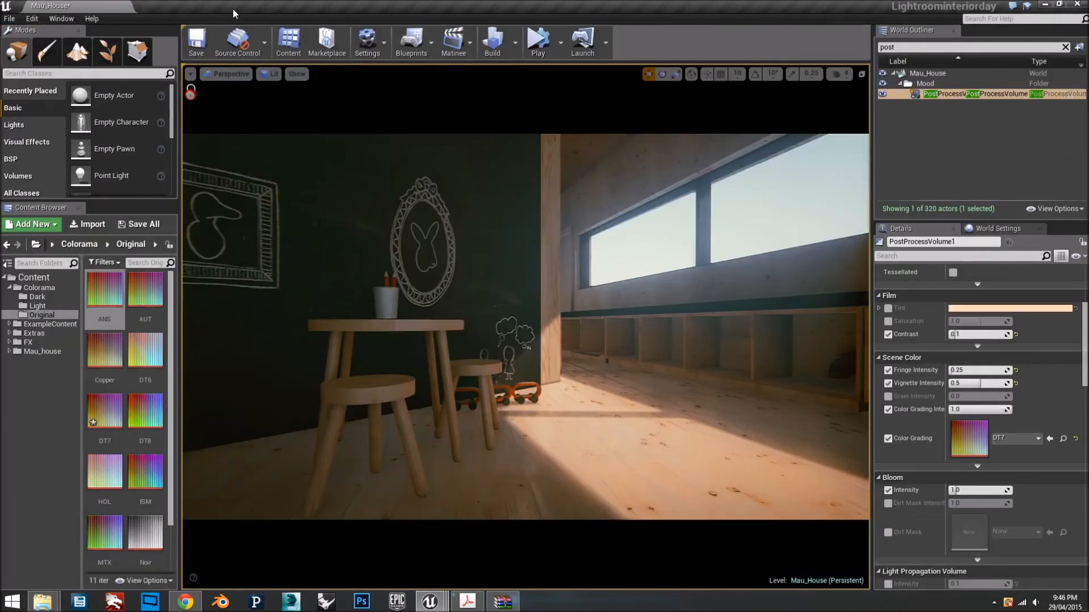